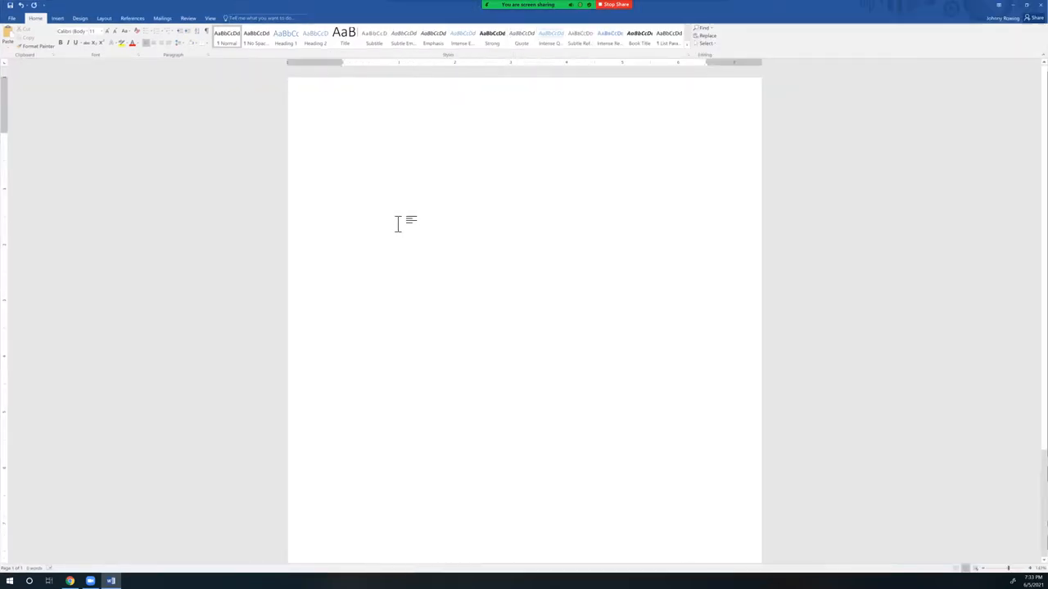
Add the heading 'Body' and select it to make it bold and centered
{"action": "type", "text": "Body"}
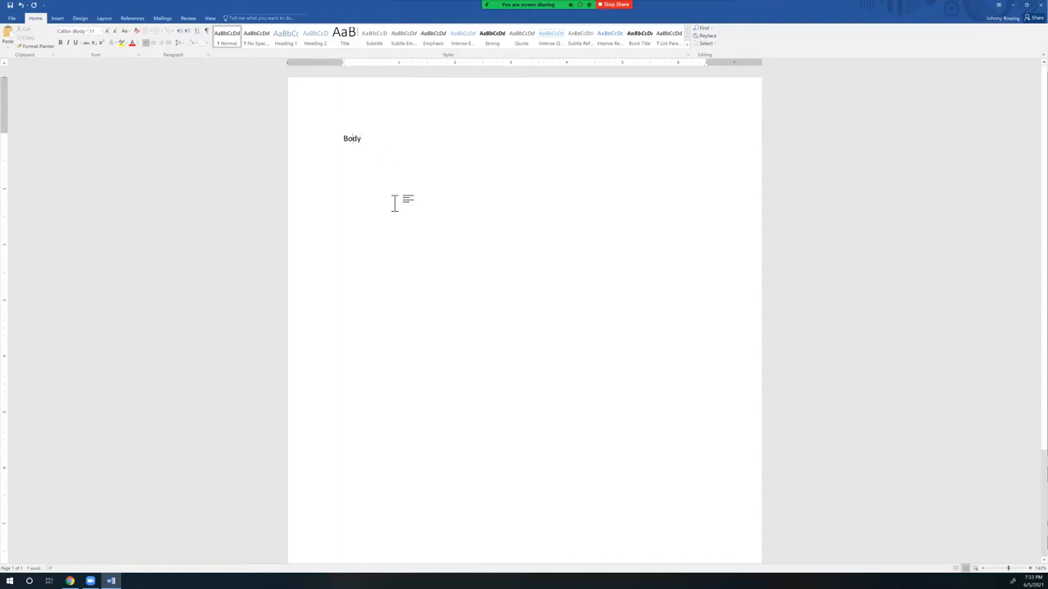
{"action": "double_click", "coordinate": [351, 138]}
{"action": "type", "text": "I."}
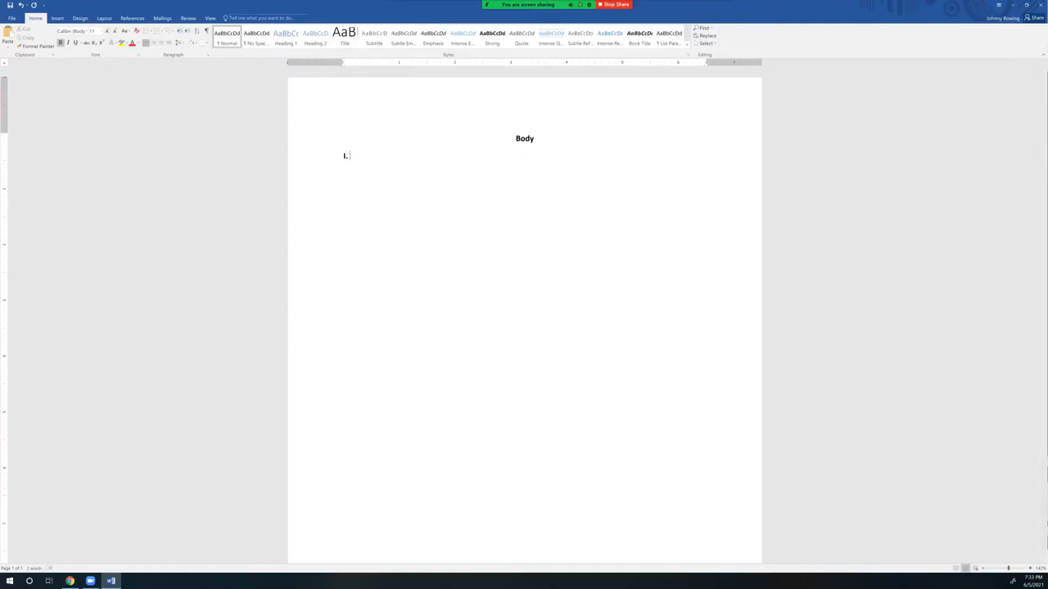
Fill in the main points 'I. Simple', 'II. Simple' and 'III. Simple' with a blank line after point I
{"action": "type", "text": "Simple"}
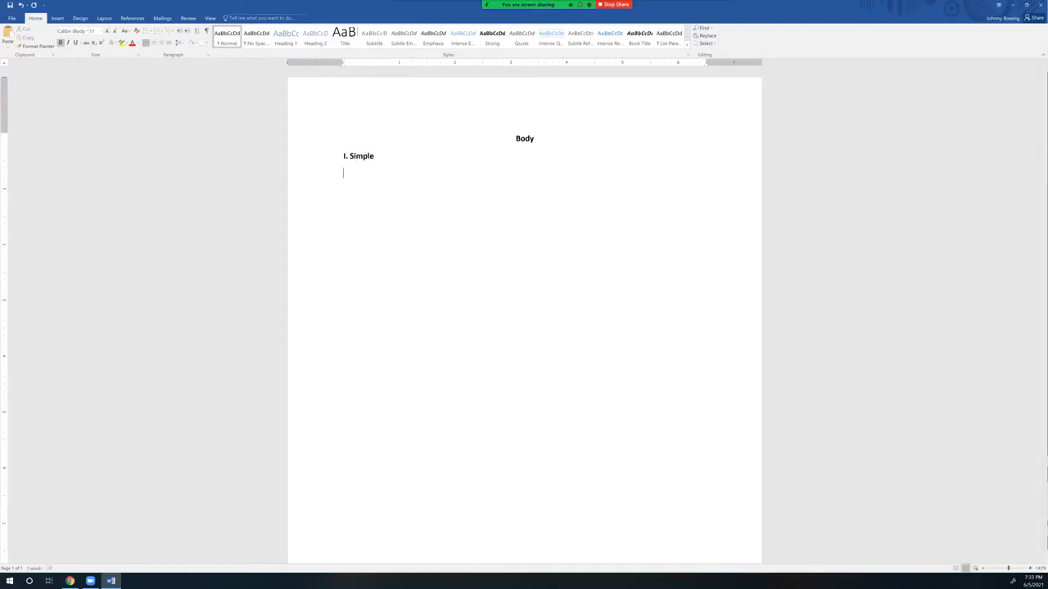
{"action": "key", "text": "enter"}
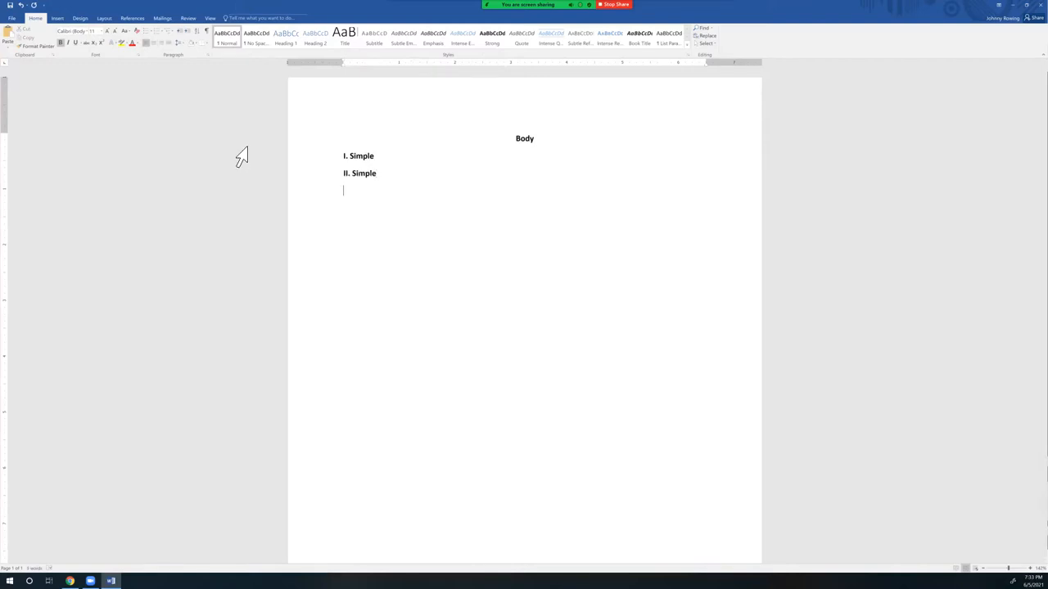
{"action": "type", "text": "III. Simp"}
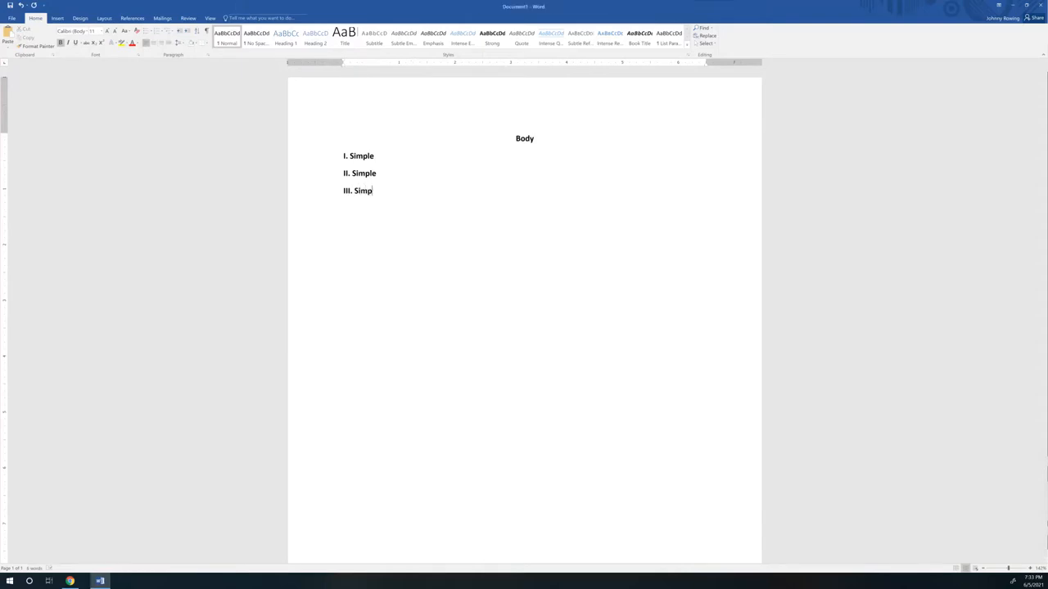
{"action": "type", "text": "le"}
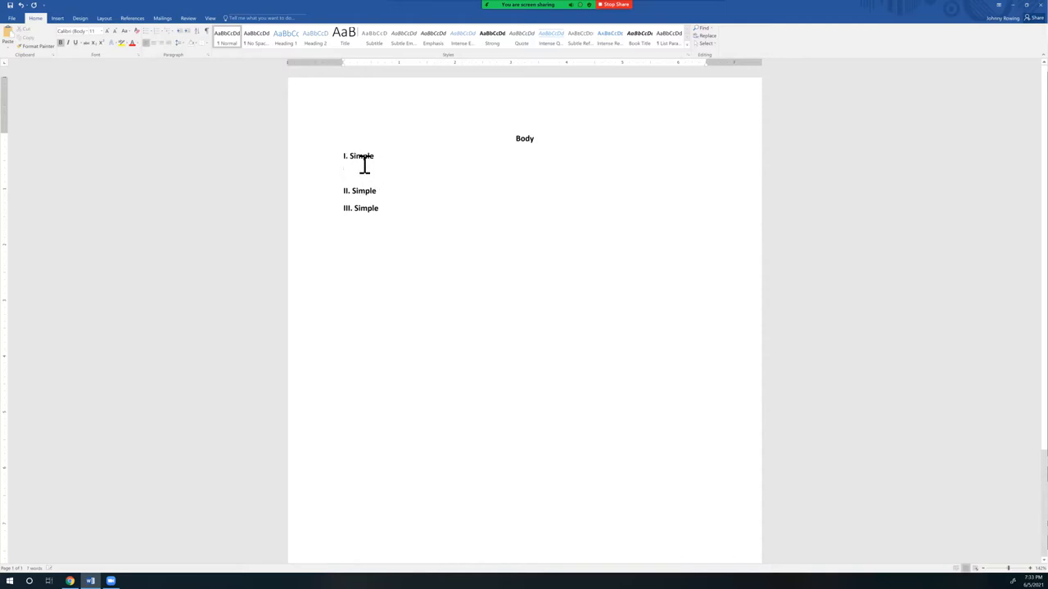
{"action": "mouse_move", "coordinate": [395, 170]}
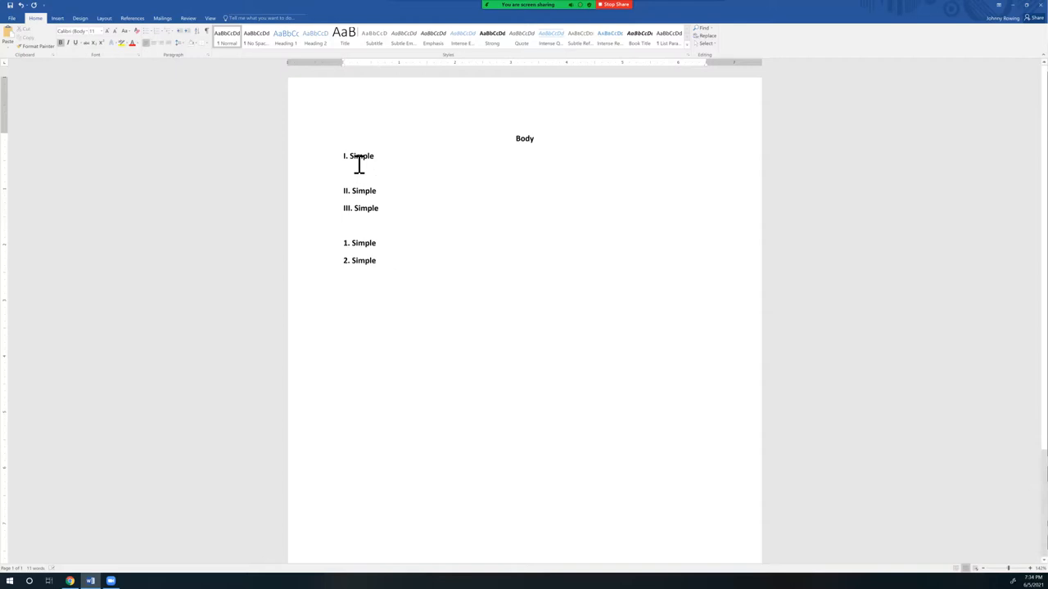
Remove the stray numbered lines and add lettered subpoints A. and B. under point I
{"action": "left_click_drag", "start_coordinate": [343, 243], "coordinate": [380, 266]}
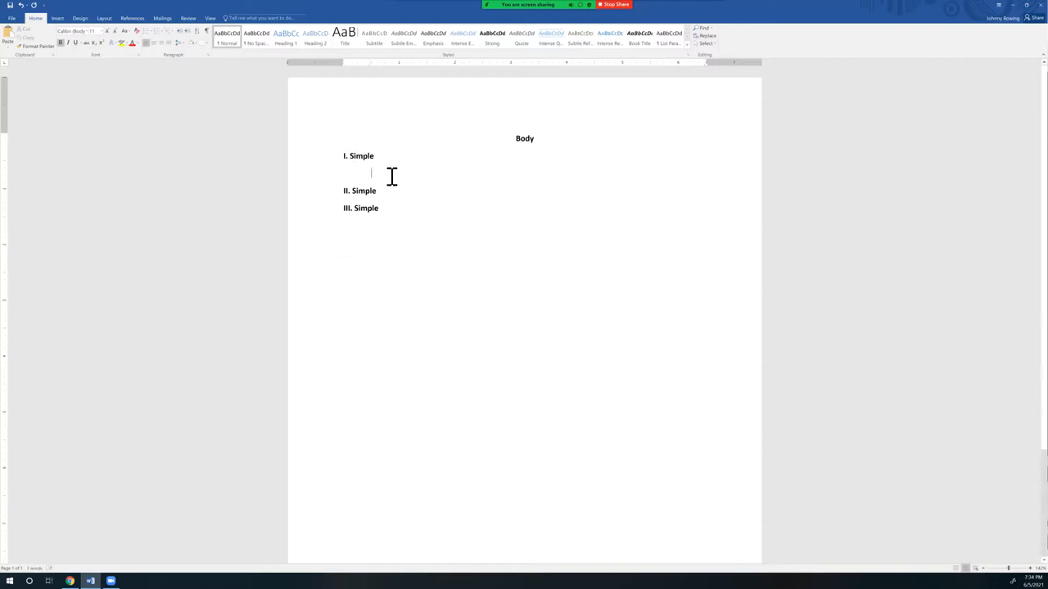
{"action": "key", "text": "Tab"}
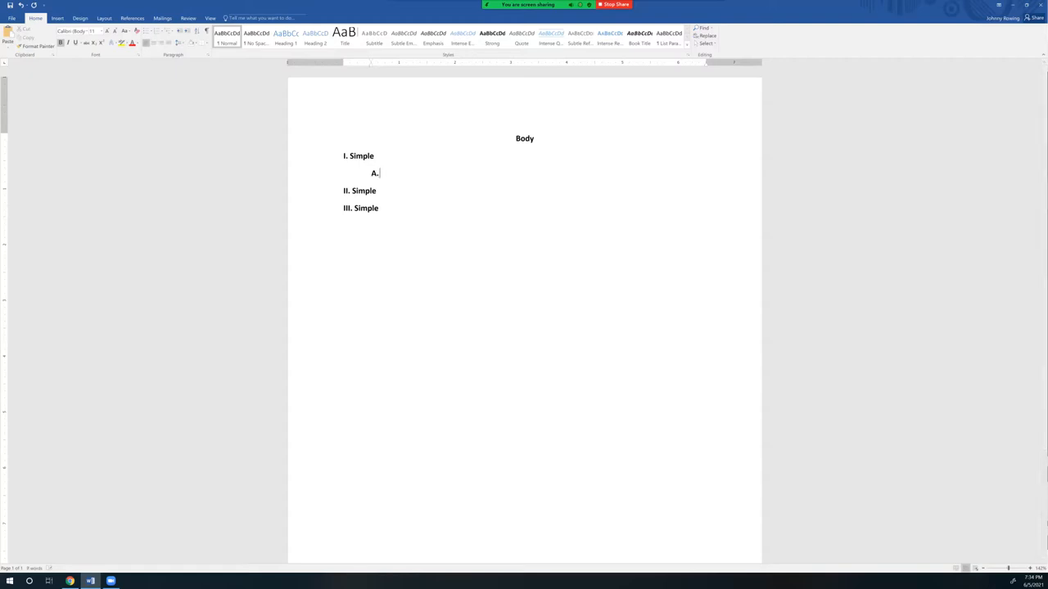
{"action": "key", "text": "Enter"}
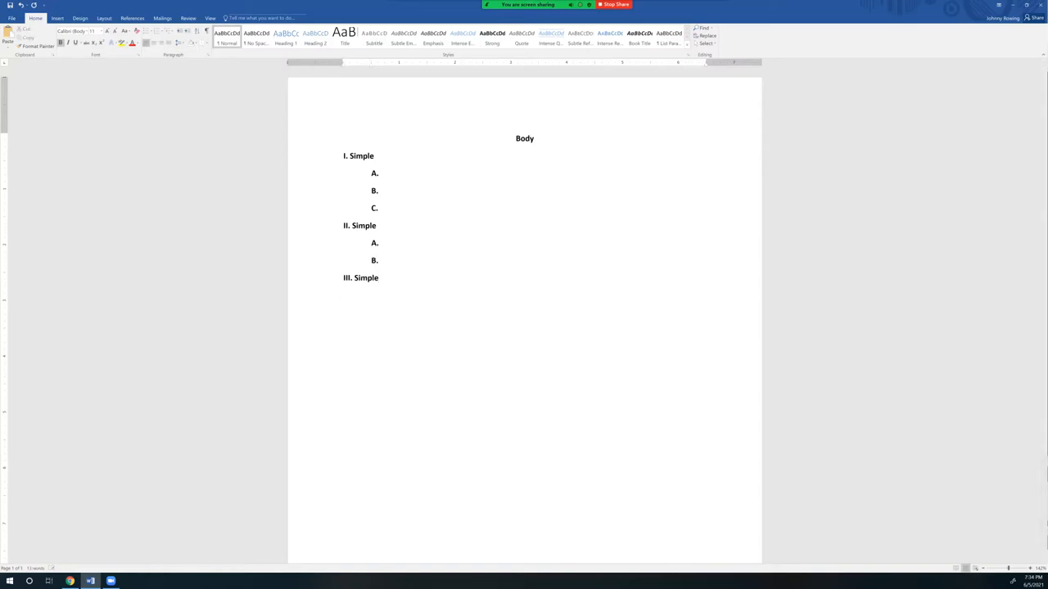
Add subpoints A. and B. under point III and a blank line separating the main sections
{"action": "key", "text": "Enter"}
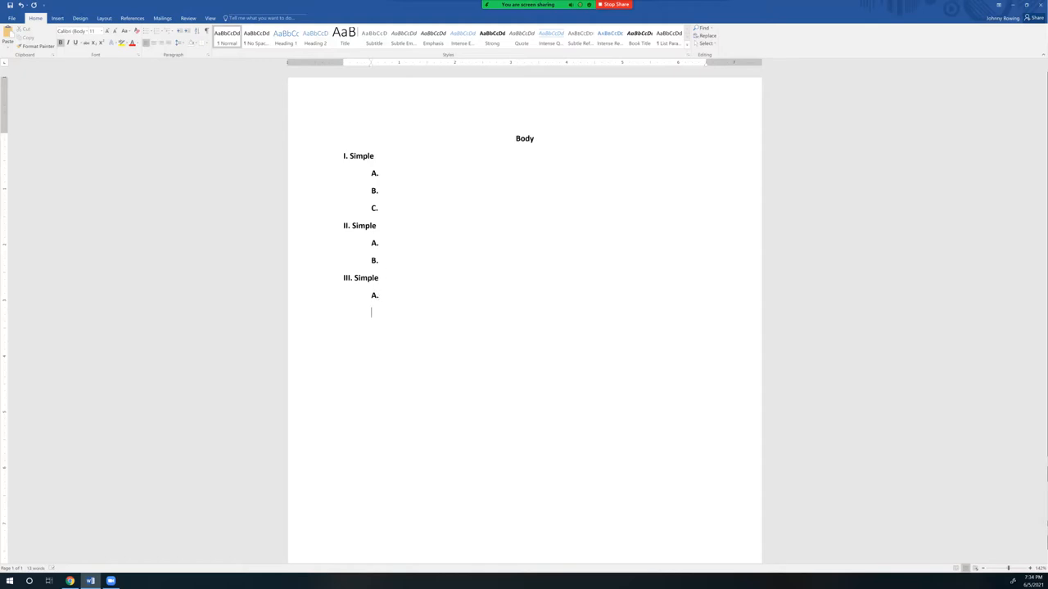
{"action": "key", "text": "Enter"}
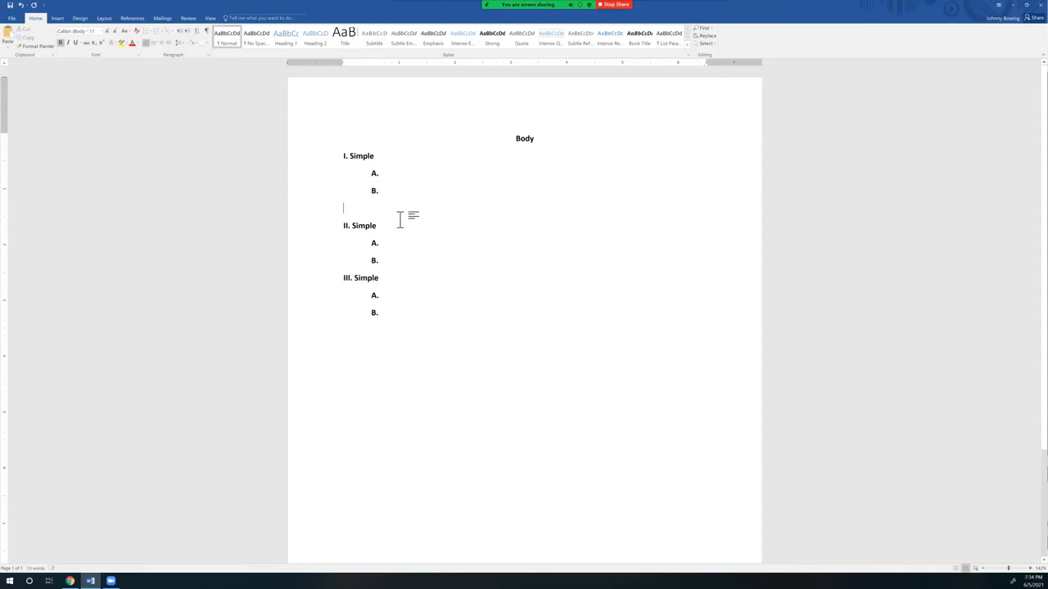
{"action": "key", "text": "Enter"}
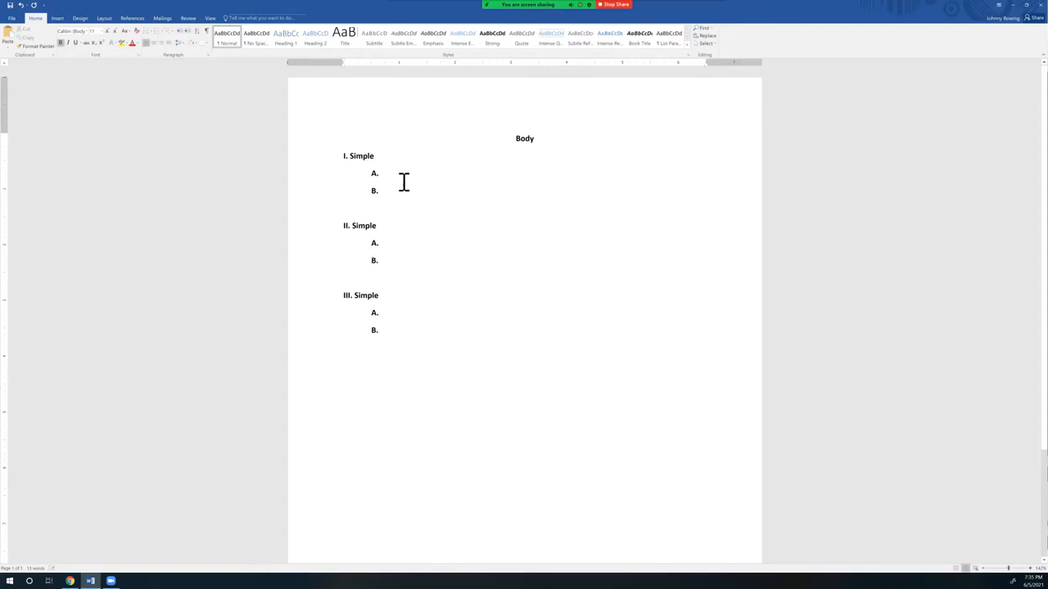
Add numbered sub-subpoints 1. and 2. under subpoint A of point I
{"action": "key", "text": "enter"}
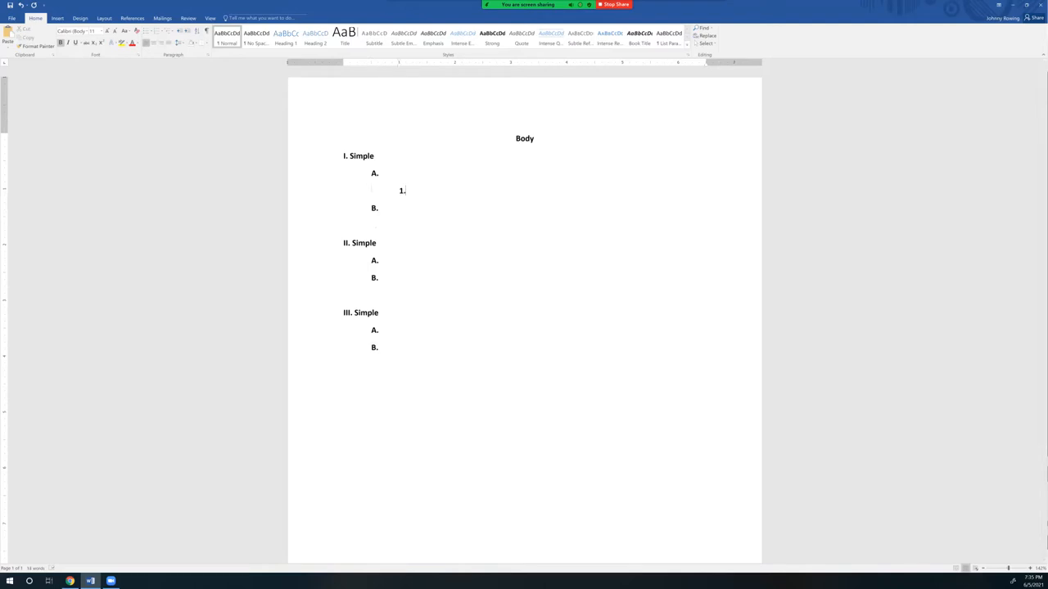
{"action": "key", "text": "enter"}
{"action": "type", "text": "("}
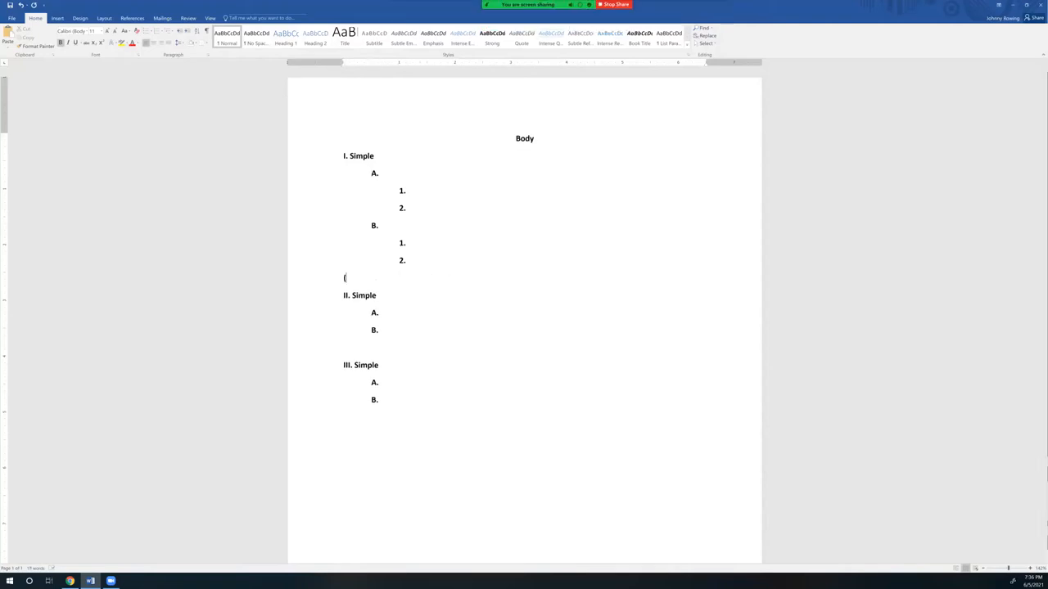
Write the transition '(Look back – Look Forward)' after point I, correcting 'Forwrd' to 'Forward'
{"action": "type", "text": ")"}
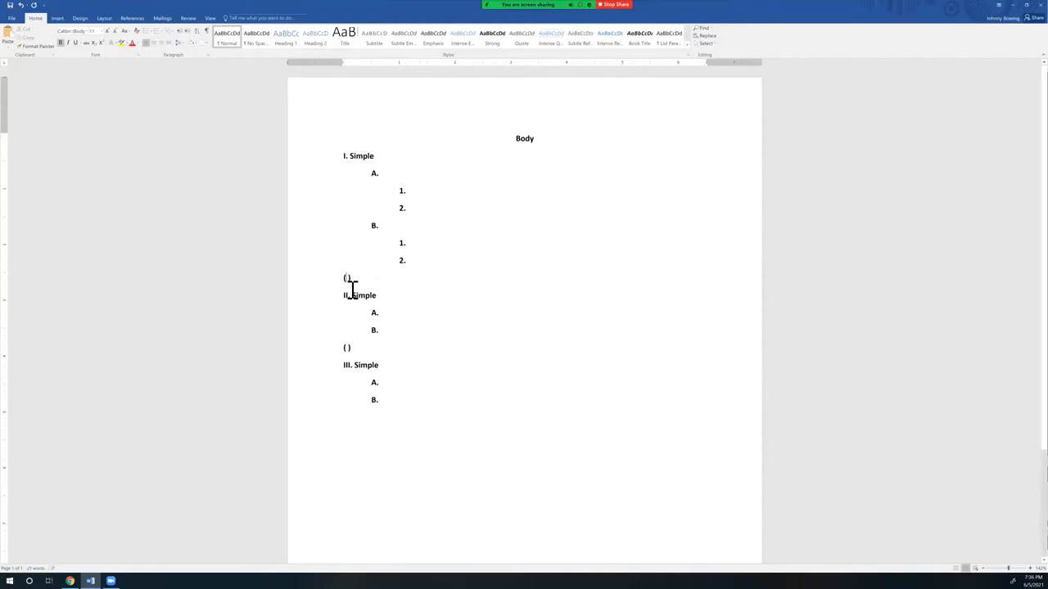
{"action": "type", "text": "Look back – Look"}
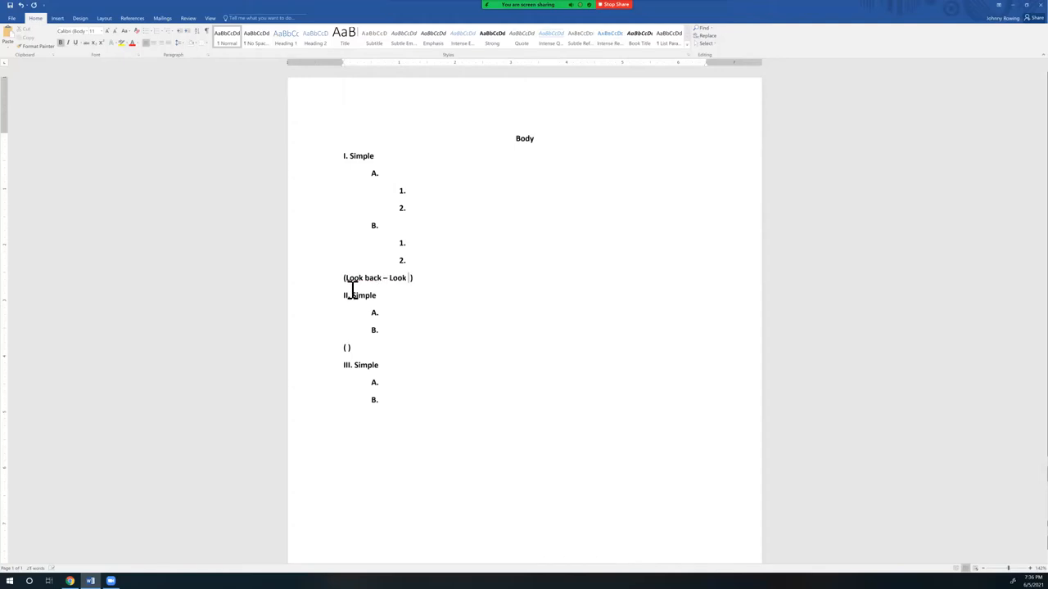
{"action": "type", "text": "Forwrd"}
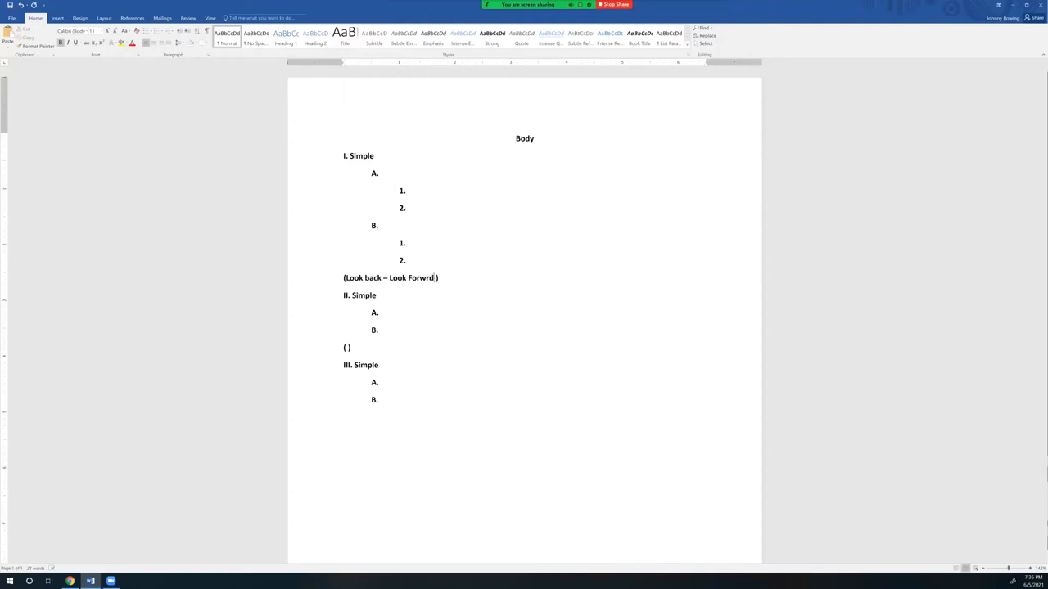
{"action": "type", "text": "Forward"}
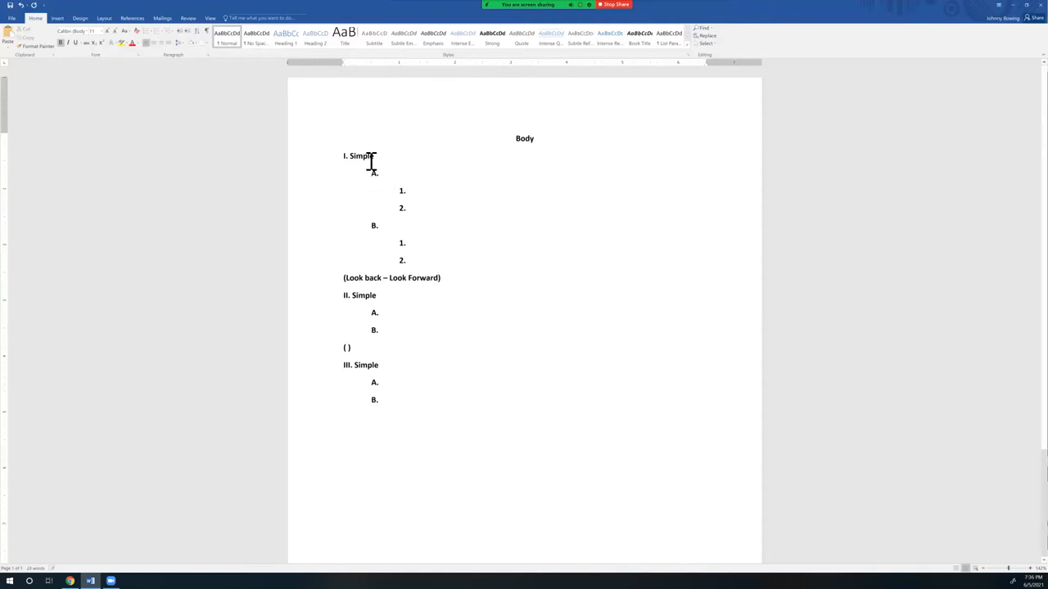
Rename main points I and II to 70's and 80's
{"action": "type", "text": "7"}
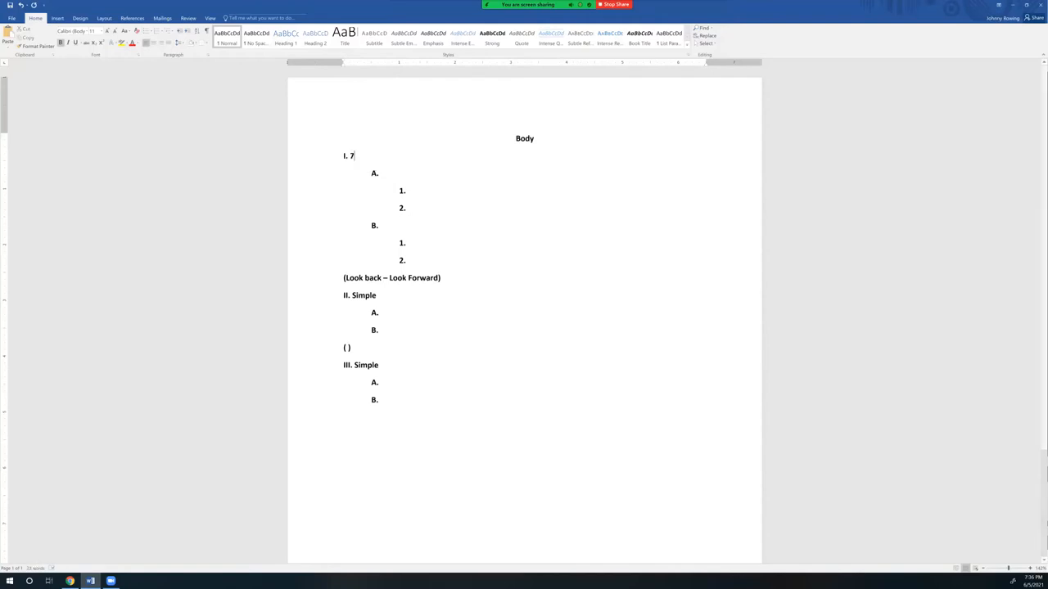
{"action": "type", "text": "0"}
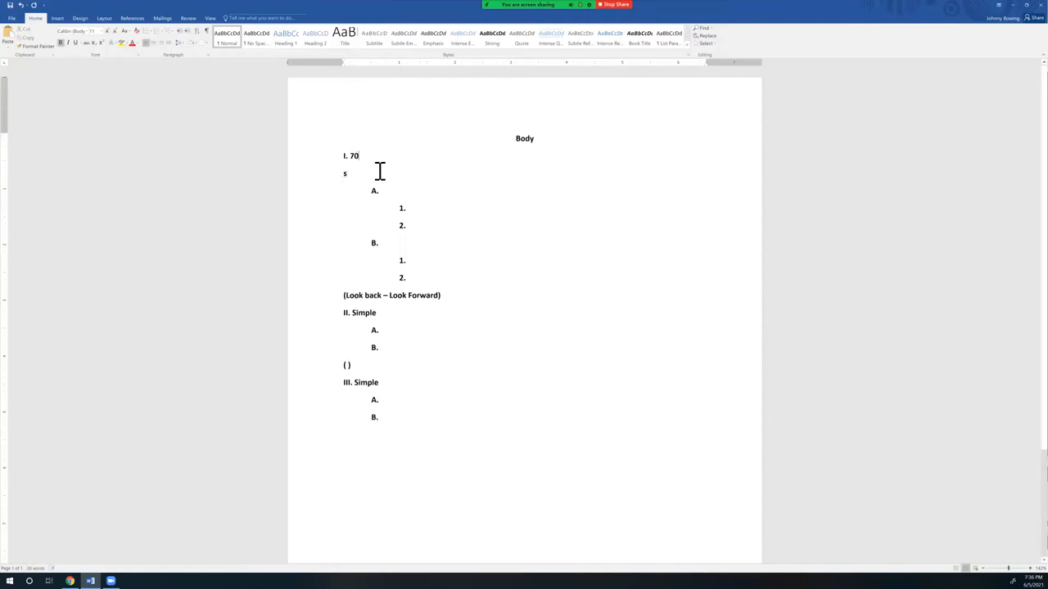
{"action": "key", "text": "Backspace"}
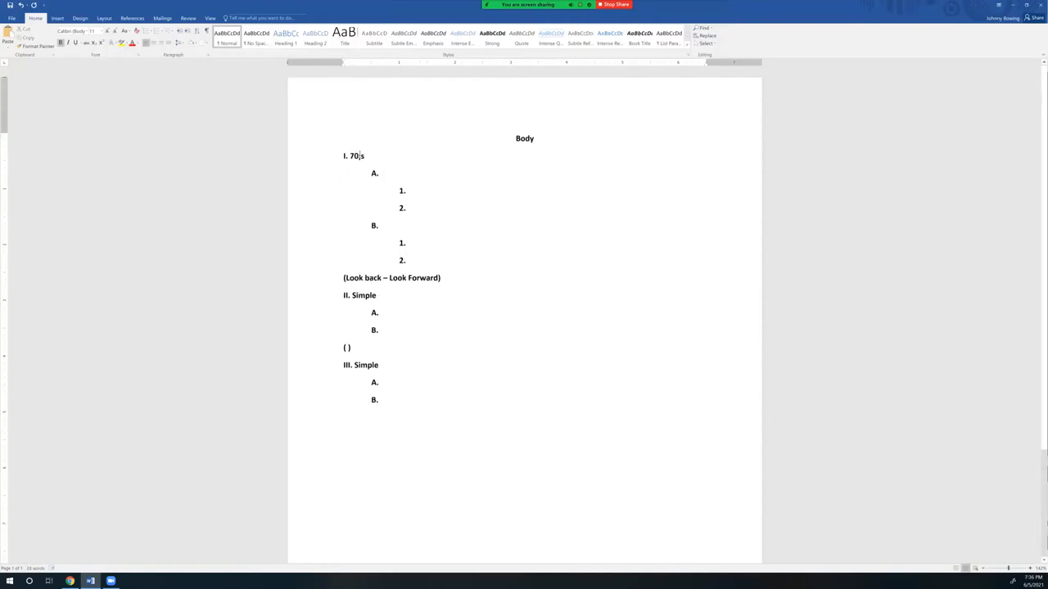
{"action": "type", "text": "'"}
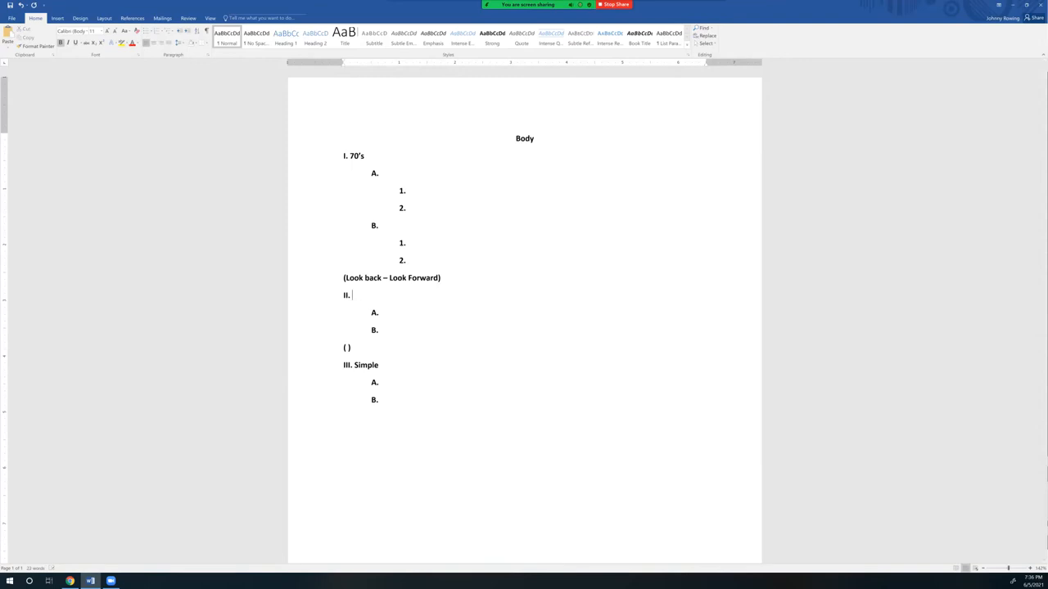
{"action": "type", "text": "80's"}
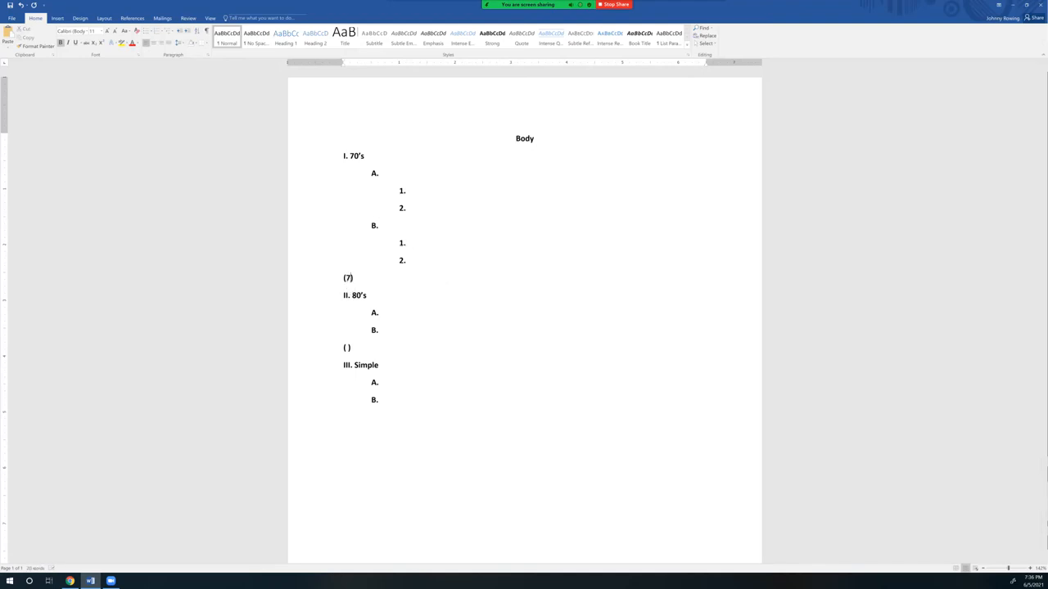
Fill the transition with '70s – 80s' and add a new line after sub-subpoint 1 under A
{"action": "type", "text": "70s -"}
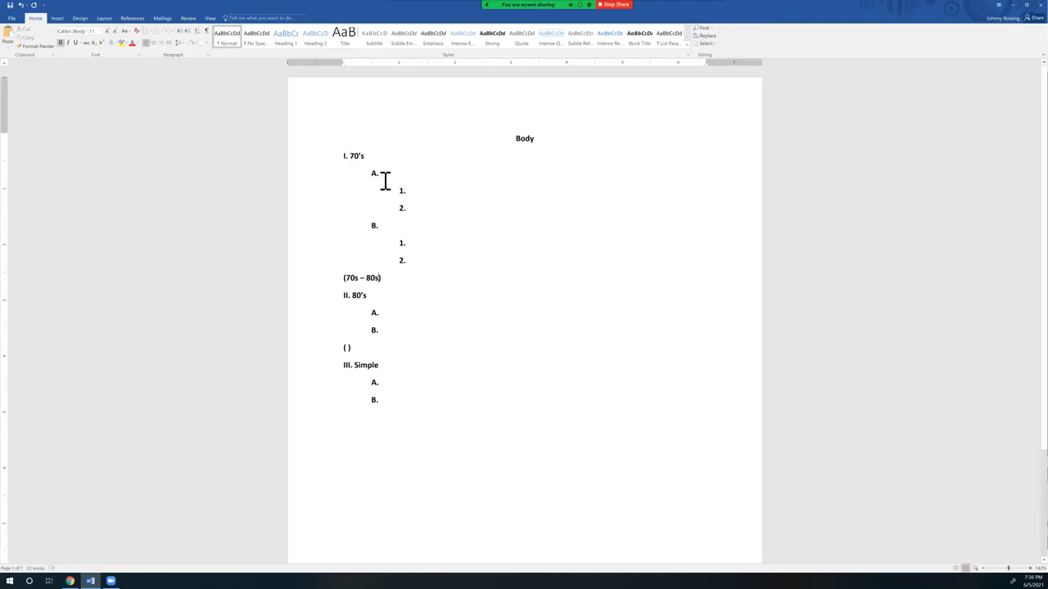
{"action": "mouse_move", "coordinate": [386, 215]}
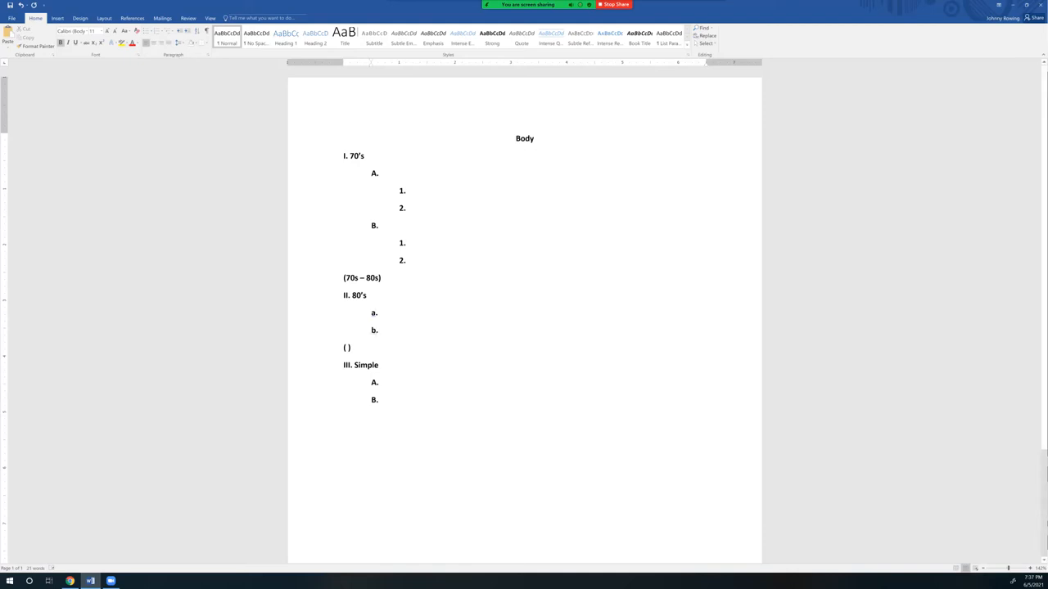
{"action": "left_click", "coordinate": [406, 190]}
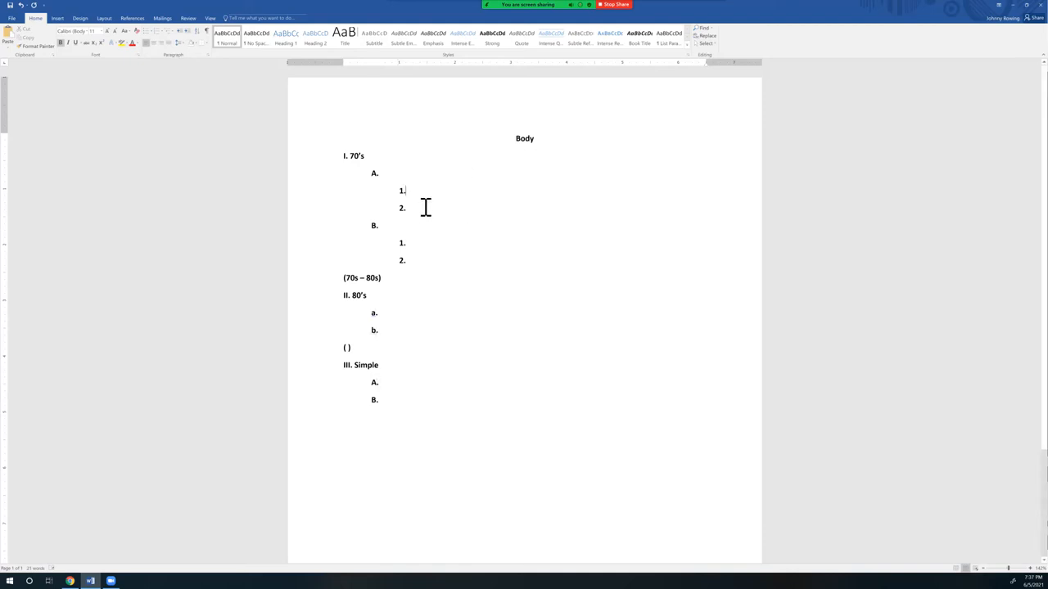
{"action": "key", "text": "enter"}
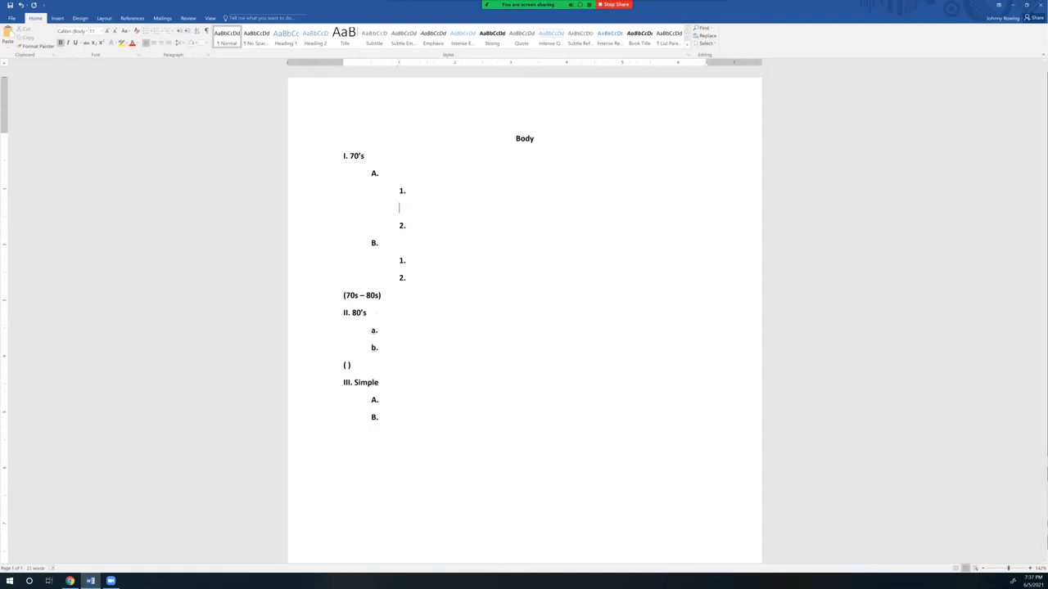
{"action": "mouse_move", "coordinate": [426, 207]}
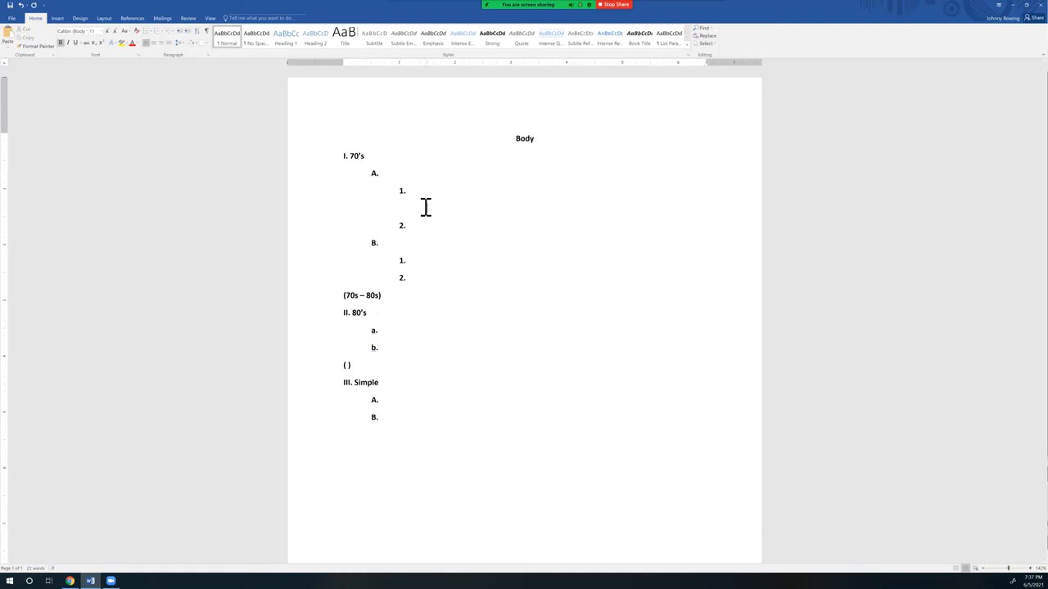